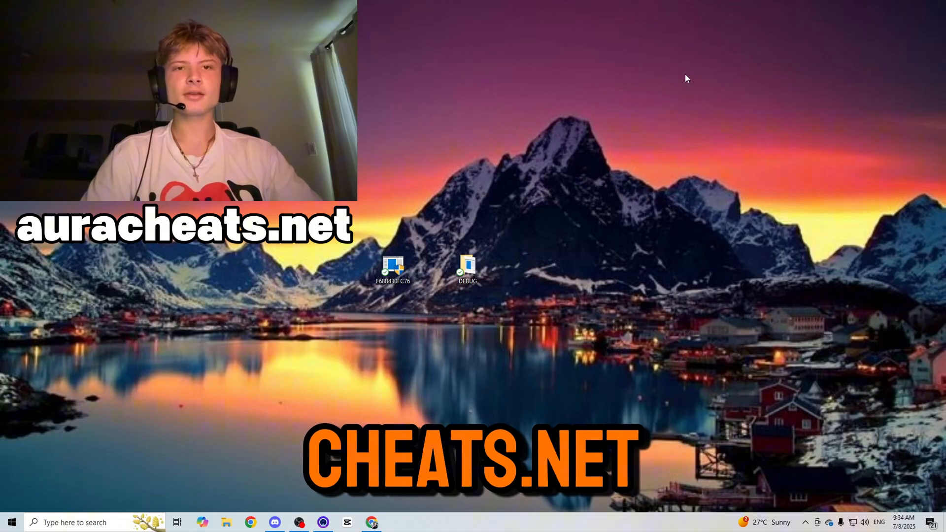
- Choose the Lifetime + VGK Blocker variant of the Permanent Spoofer at $68.88 on auracheats.net
{"action": "left_click", "coordinate": [371, 522]}
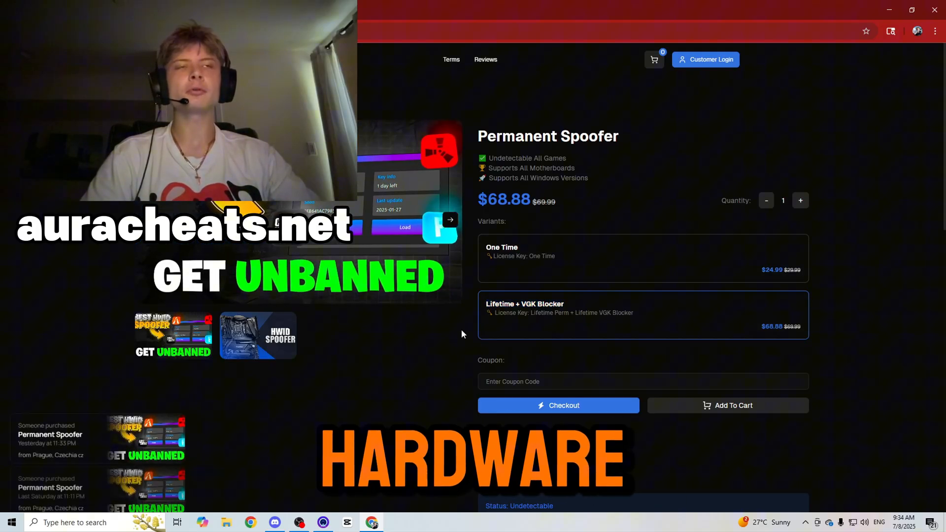
{"action": "left_click", "coordinate": [643, 314]}
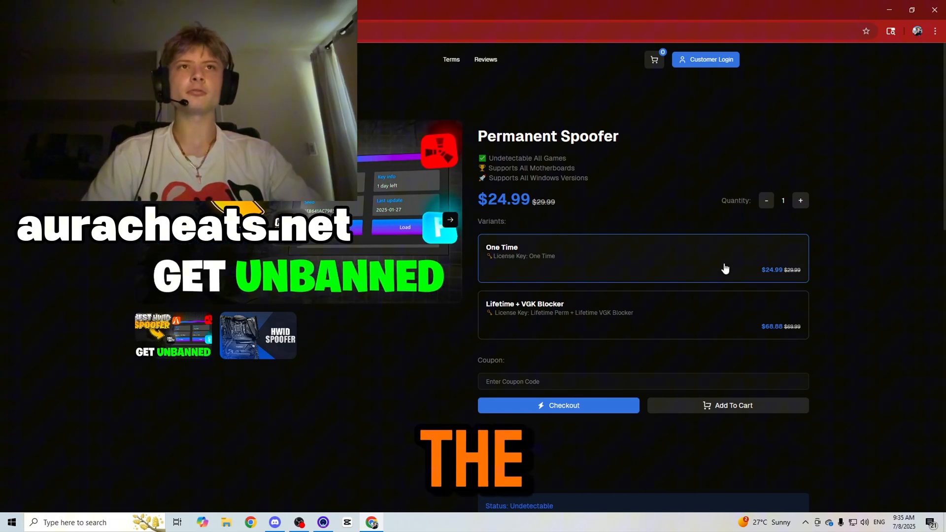
{"action": "left_click", "coordinate": [642, 315]}
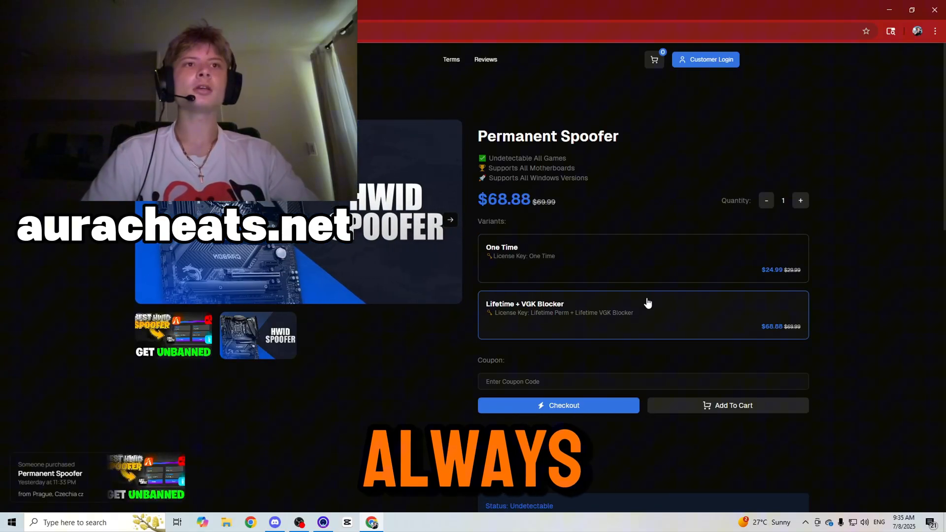
- Check out the $68.88 Permanent Spoofer order with email, cryptocurrency payment and LTC as the coin
{"action": "left_click", "coordinate": [558, 406]}
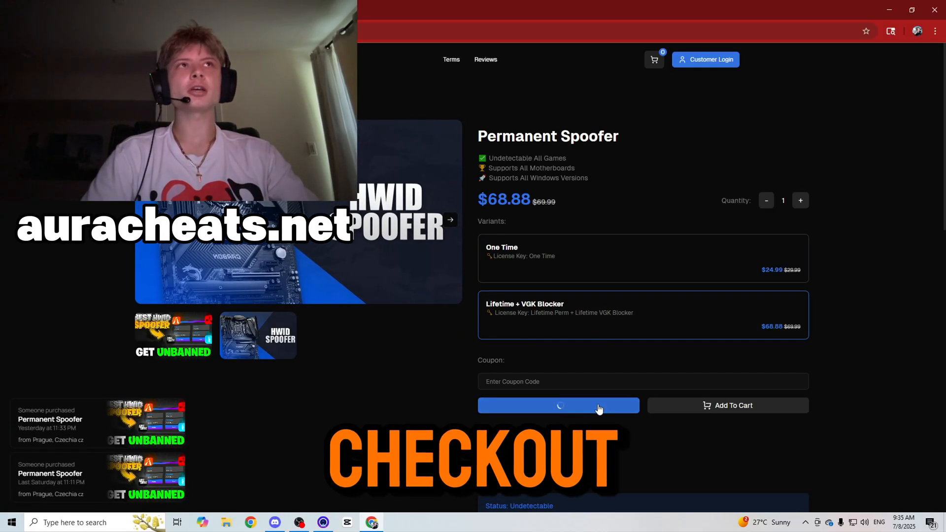
{"action": "left_click", "coordinate": [558, 405]}
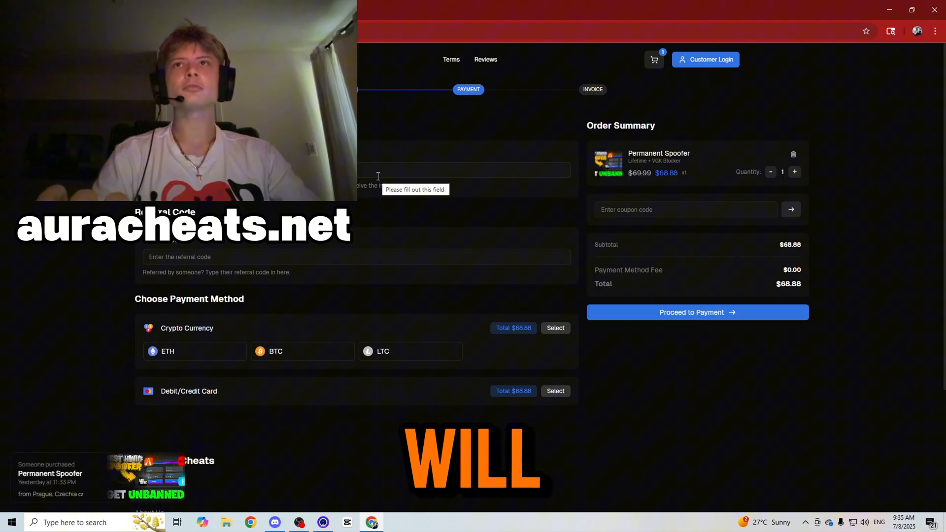
{"action": "left_click", "coordinate": [462, 170]}
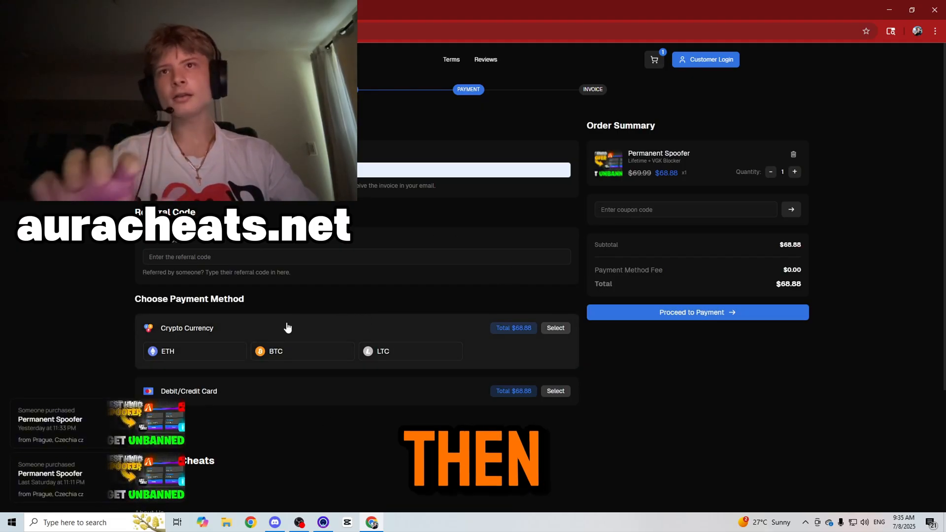
{"action": "left_click", "coordinate": [554, 327]}
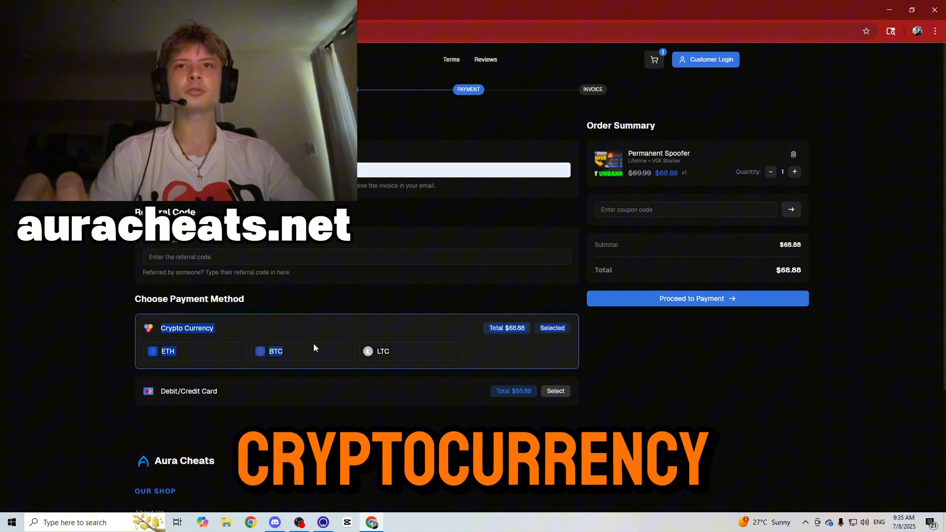
{"action": "left_click", "coordinate": [384, 351]}
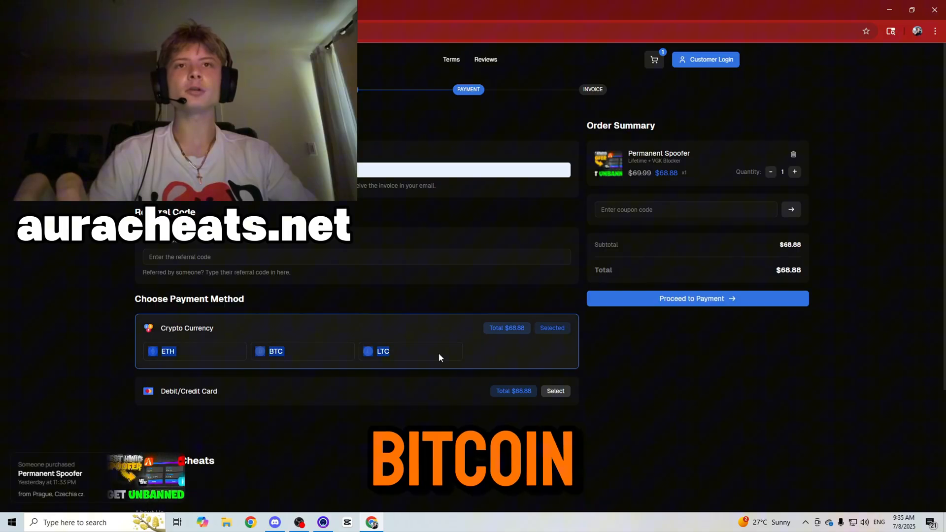
{"action": "left_click", "coordinate": [411, 351]}
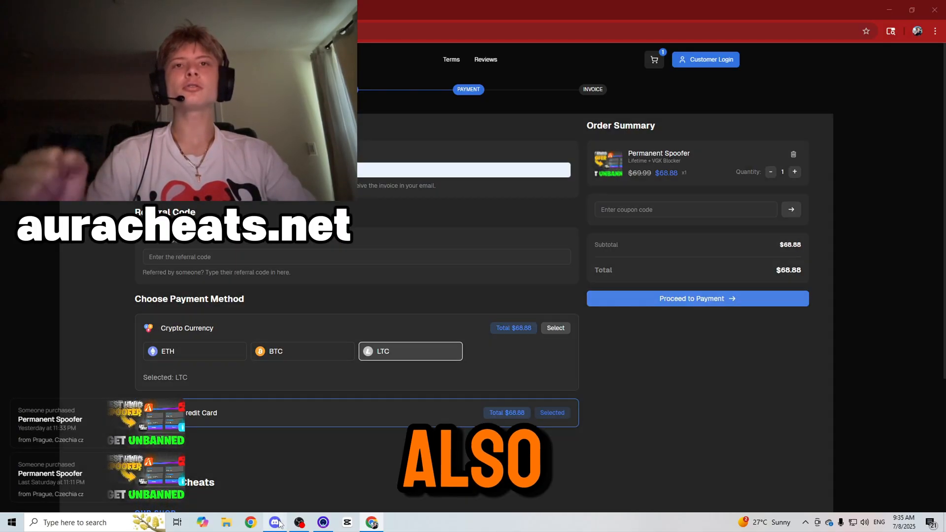
- Browse the Aura Discord server's contact-us ticket types and start claiming the buyer role
{"action": "left_click", "coordinate": [275, 523]}
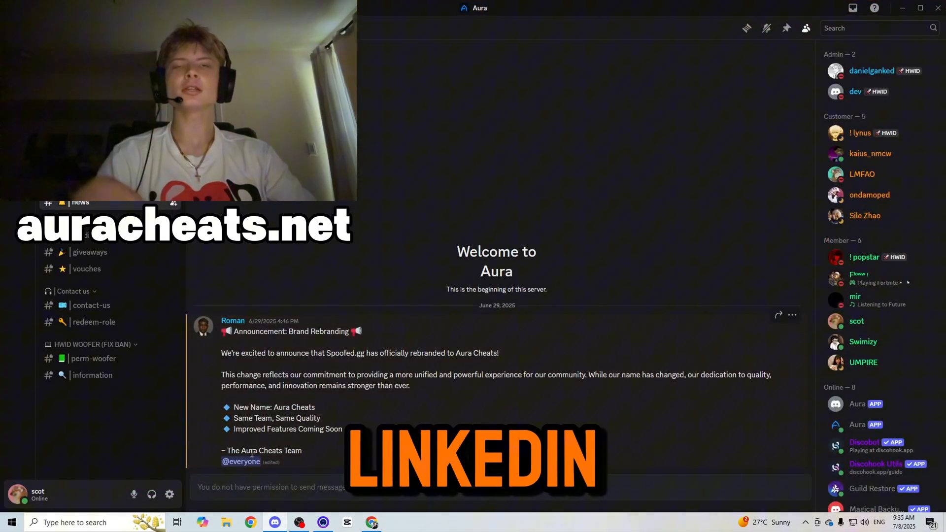
{"action": "left_click", "coordinate": [91, 305]}
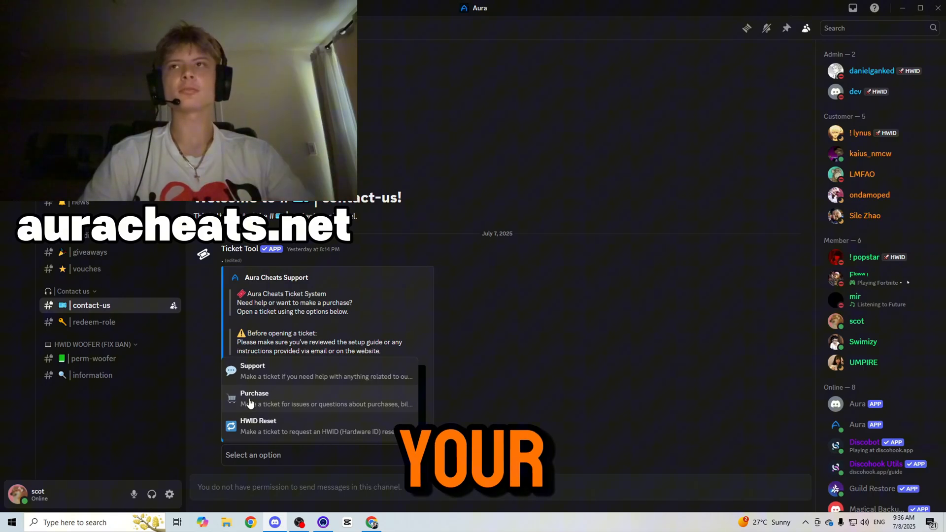
{"action": "left_click", "coordinate": [94, 321]}
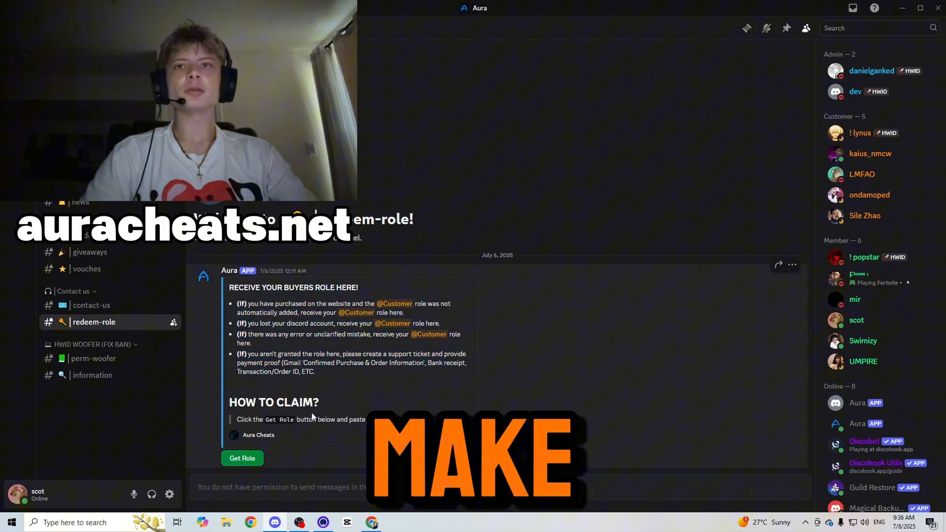
{"action": "left_click", "coordinate": [242, 459]}
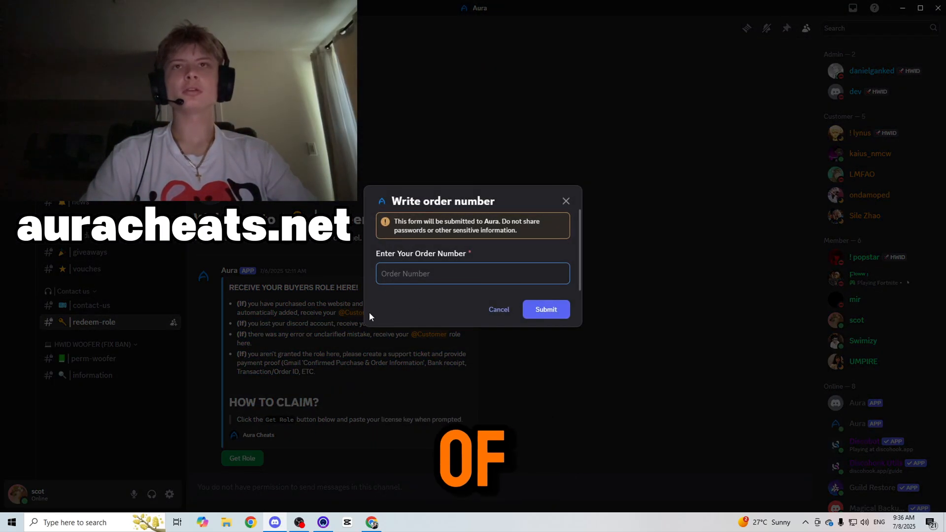
- Dismiss the order-number role form without submitting and return to the announcement channel
{"action": "left_click", "coordinate": [472, 273]}
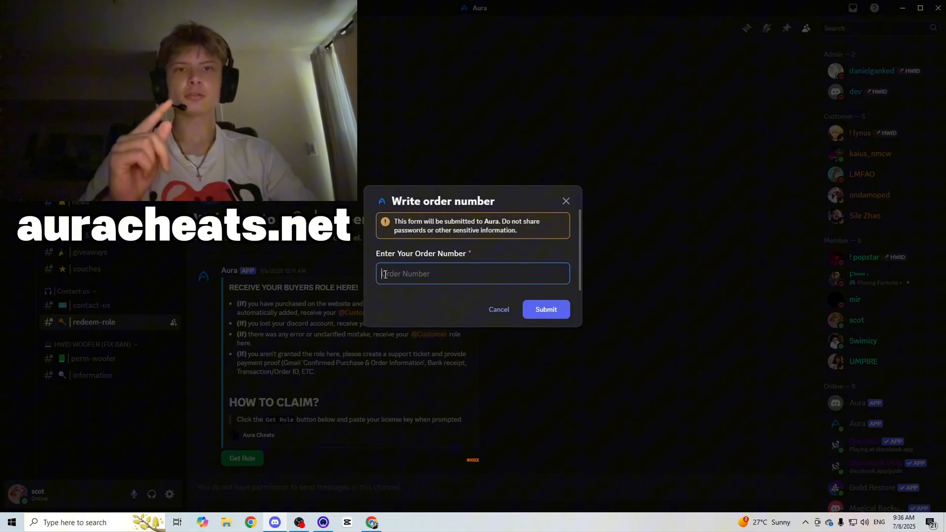
{"action": "left_click", "coordinate": [565, 201]}
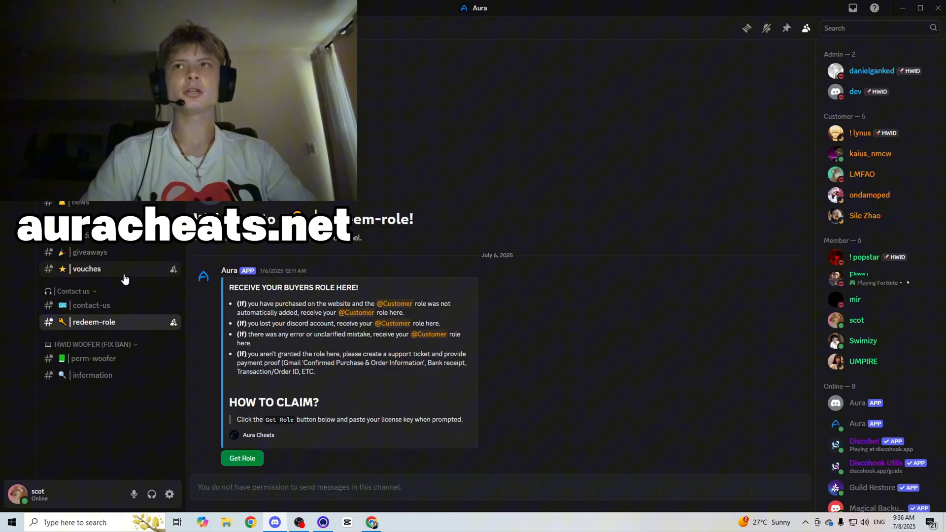
{"action": "left_click", "coordinate": [86, 269]}
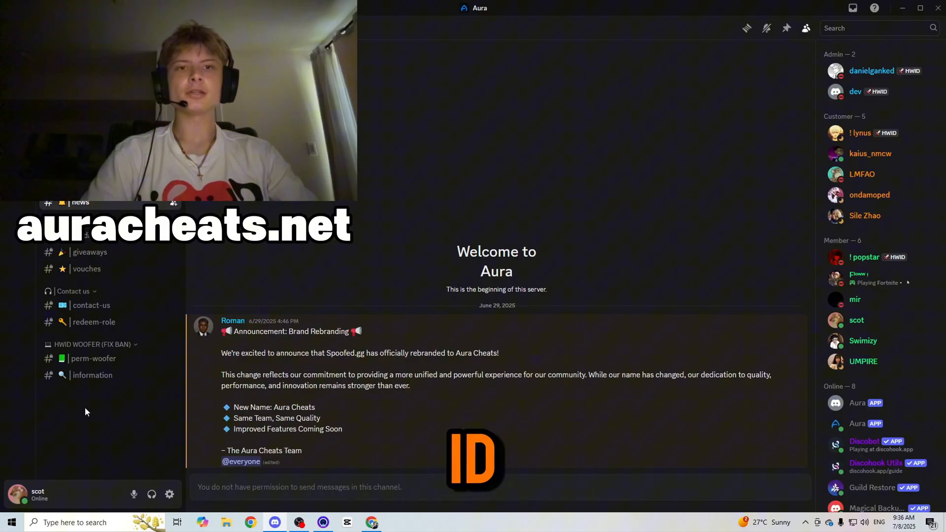
{"action": "mouse_move", "coordinate": [151, 442]}
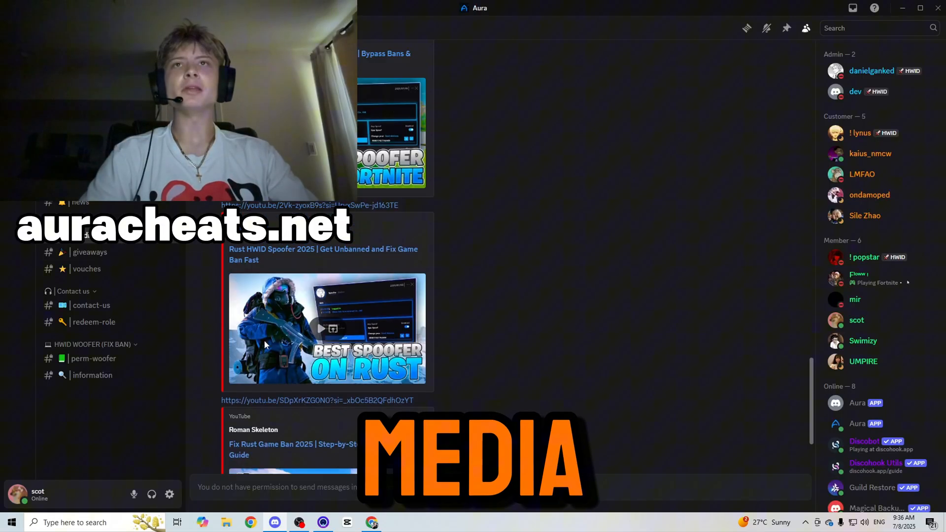
- Tour the giveaways, vouches and redeem-role channels, then view perm-woofer's 3-day, lifetime and add-on prices
{"action": "left_click", "coordinate": [90, 252]}
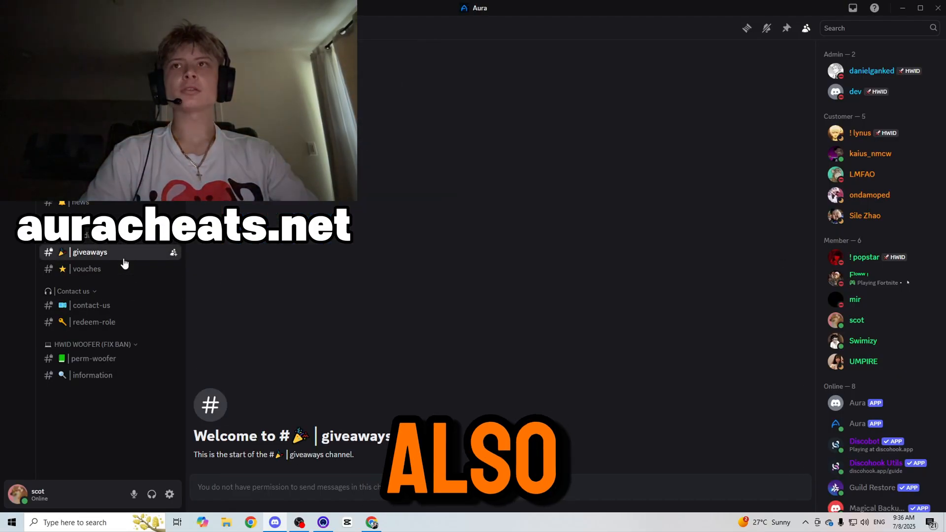
{"action": "left_click", "coordinate": [87, 268]}
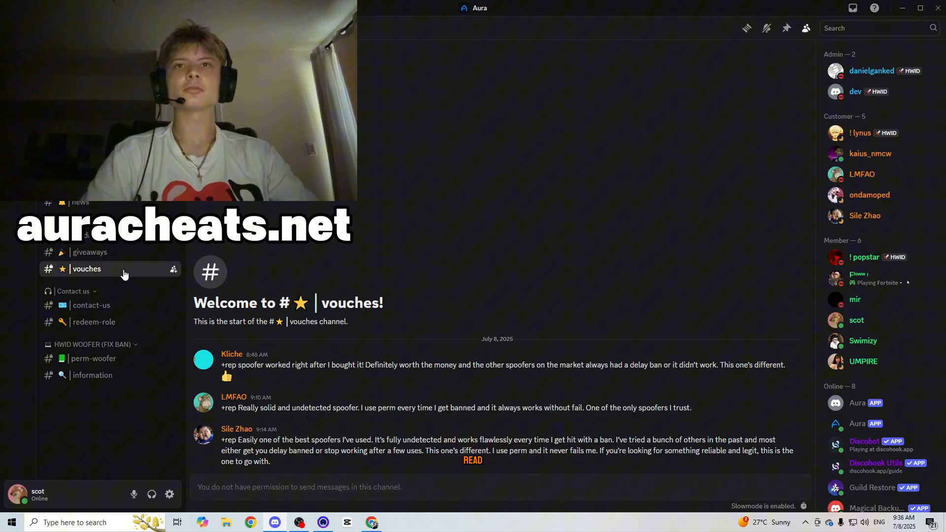
{"action": "left_click", "coordinate": [93, 322]}
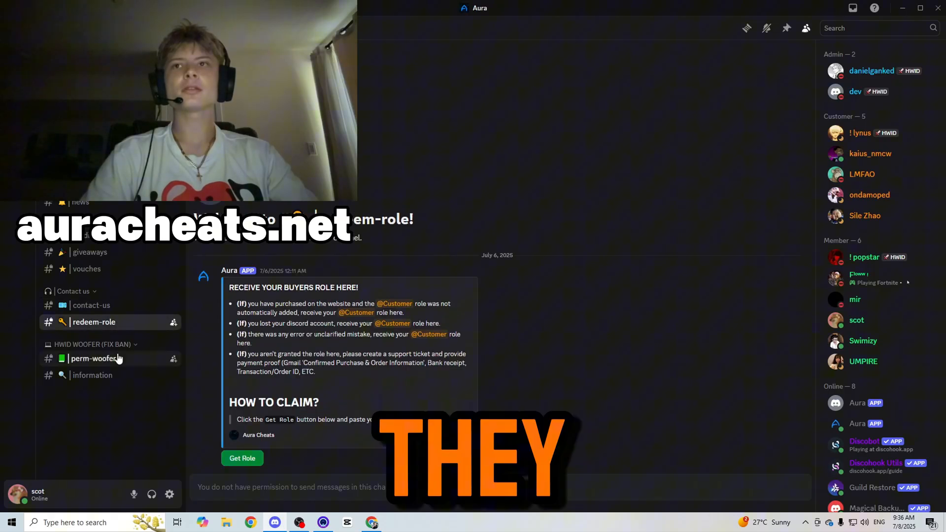
{"action": "left_click", "coordinate": [94, 359]}
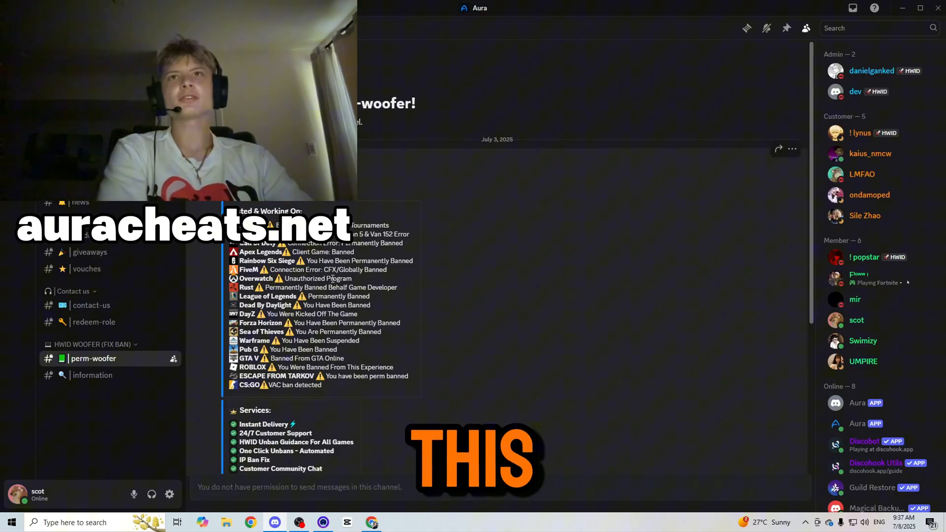
{"action": "scroll", "scroll_direction": "down", "scroll_amount": 3}
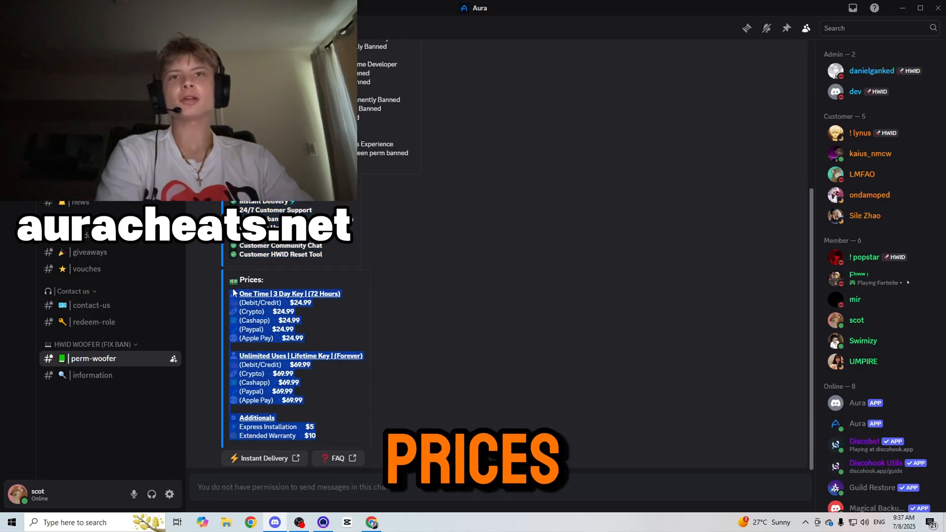
{"action": "left_click", "coordinate": [92, 374]}
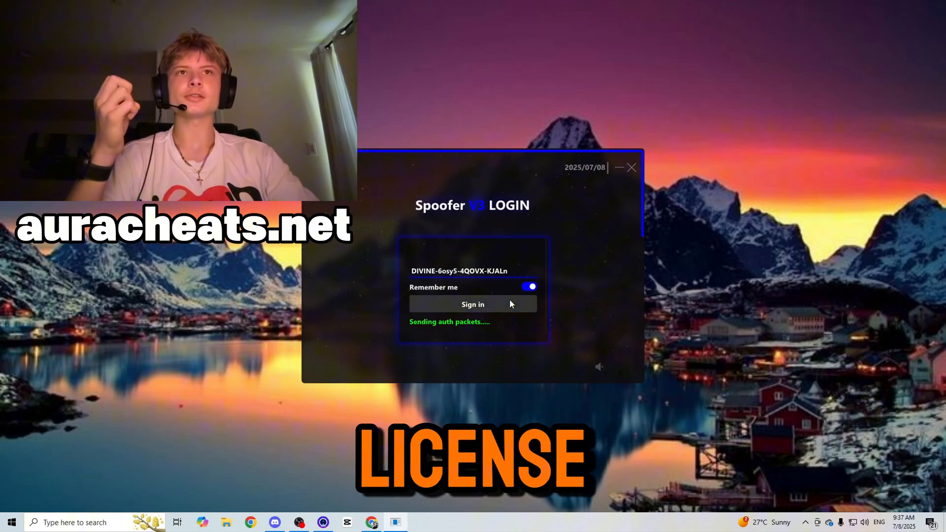
- Sign in and run the spoof with GPU spoofing on and the MSI motherboard chosen
{"action": "left_click", "coordinate": [472, 304]}
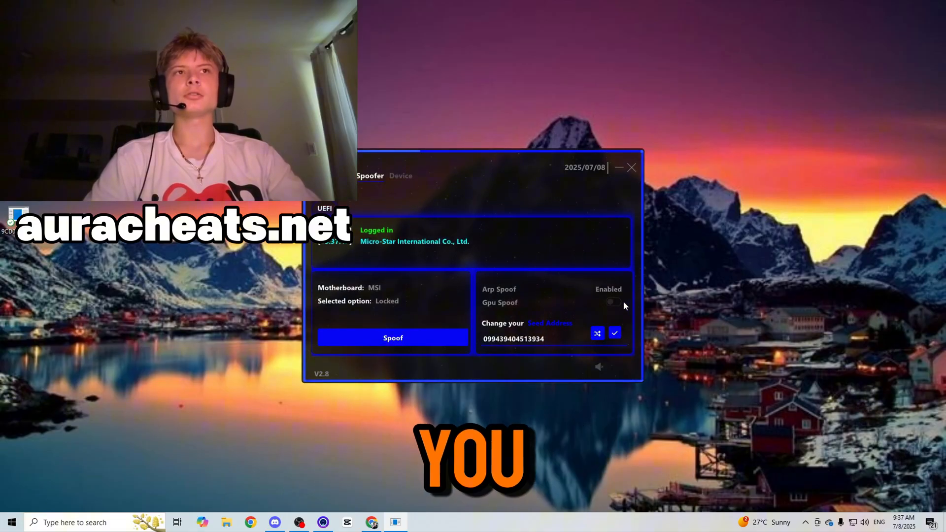
{"action": "left_click", "coordinate": [614, 301]}
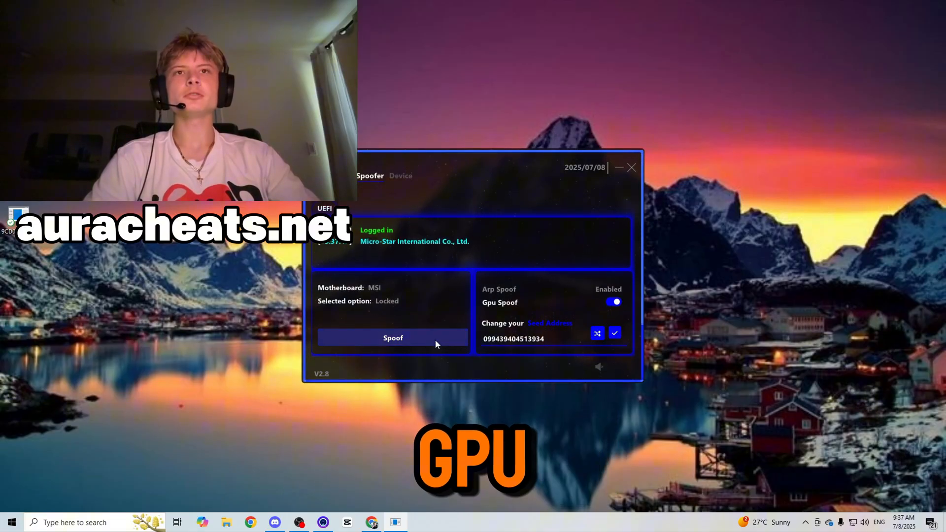
{"action": "left_click", "coordinate": [393, 337]}
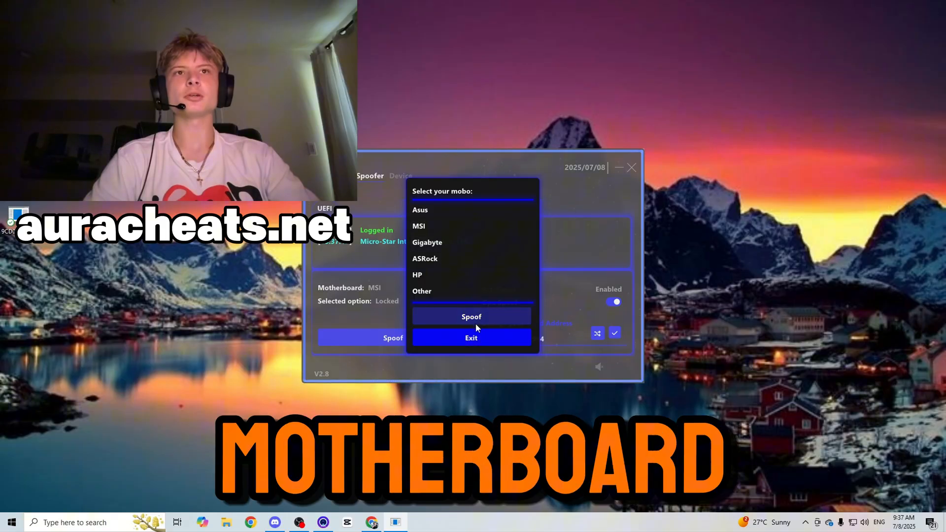
{"action": "left_click", "coordinate": [471, 316]}
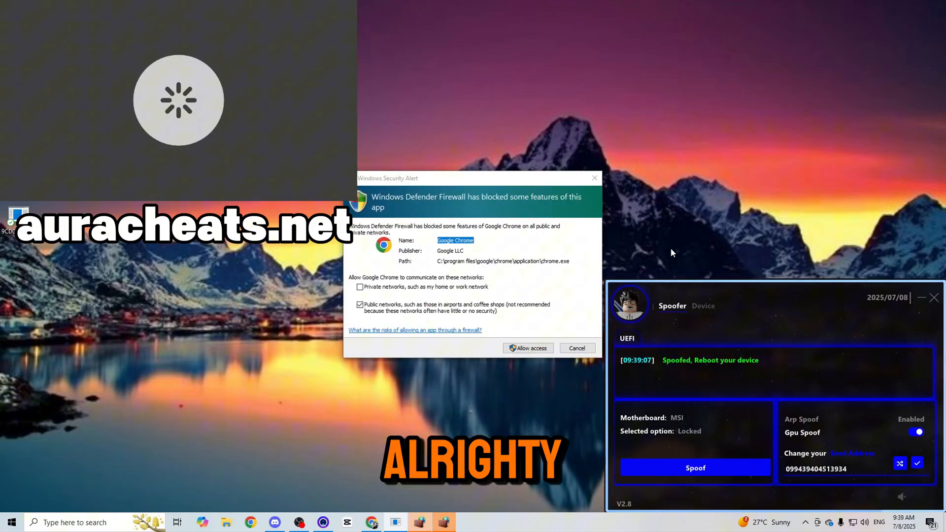
- Allow Chrome and Camo Studio through the firewall alerts and close the spoofer after the reboot prompt
{"action": "left_click", "coordinate": [526, 348]}
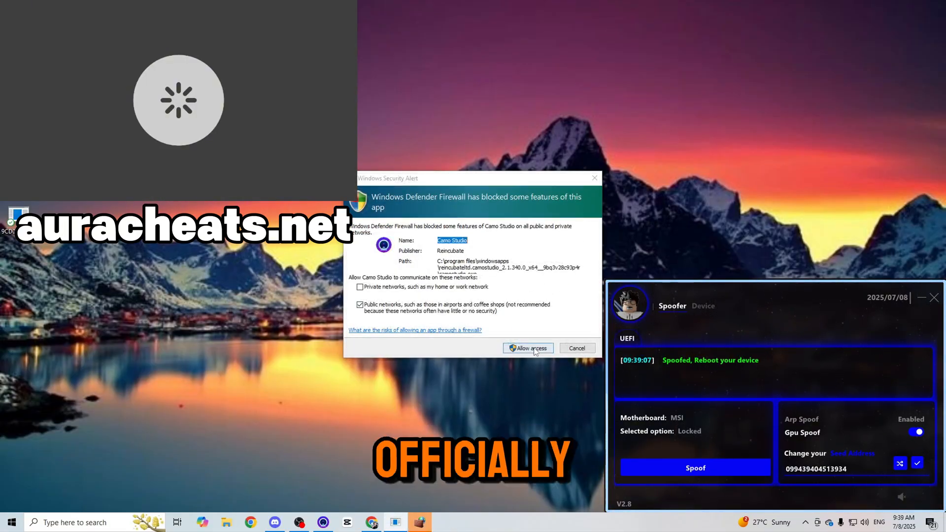
{"action": "left_click", "coordinate": [526, 348]}
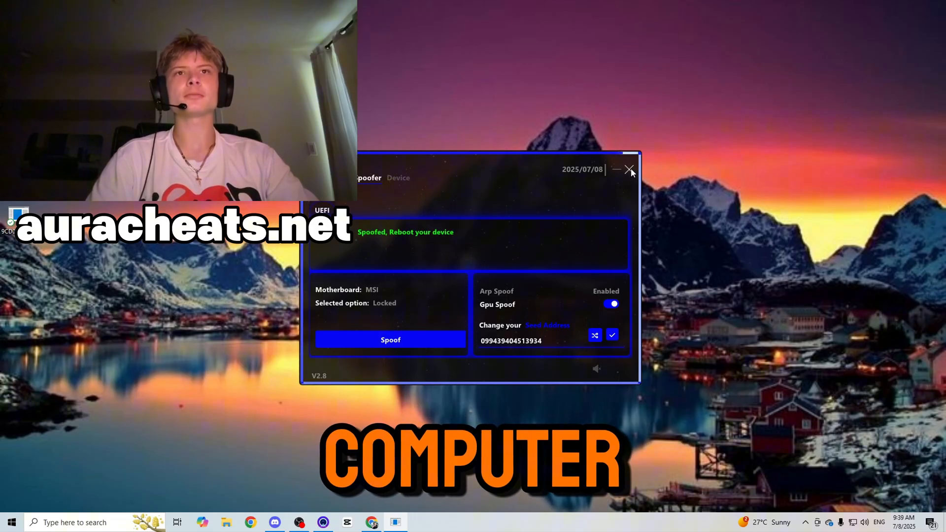
{"action": "left_click", "coordinate": [630, 169]}
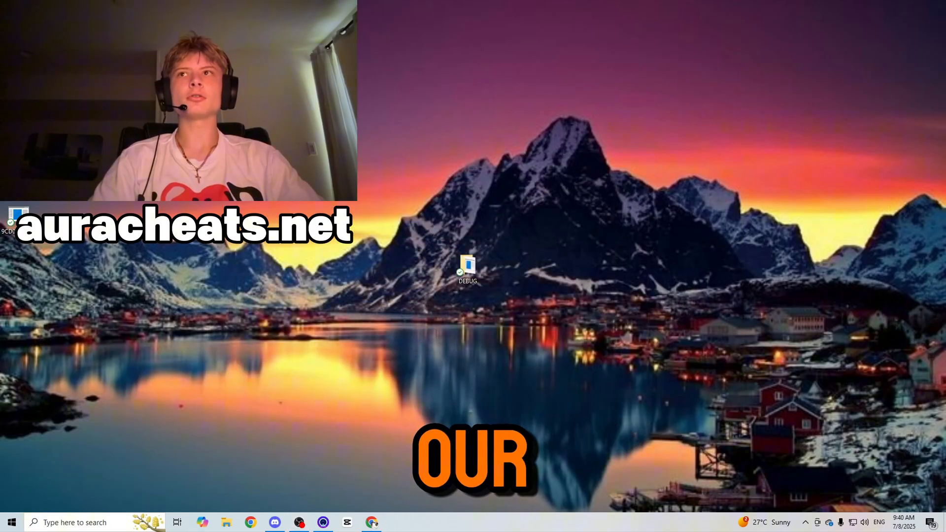
- Relaunch the spoofer as administrator, sign in, and check serials showing Disk, Mobo, Misc, UUID, GPU and MACs Changed
{"action": "right_click", "coordinate": [467, 268]}
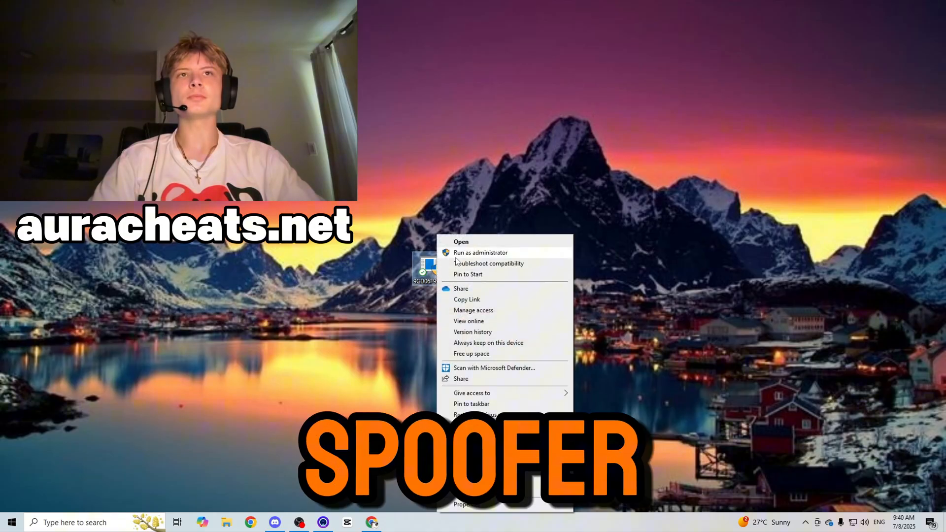
{"action": "left_click", "coordinate": [480, 253]}
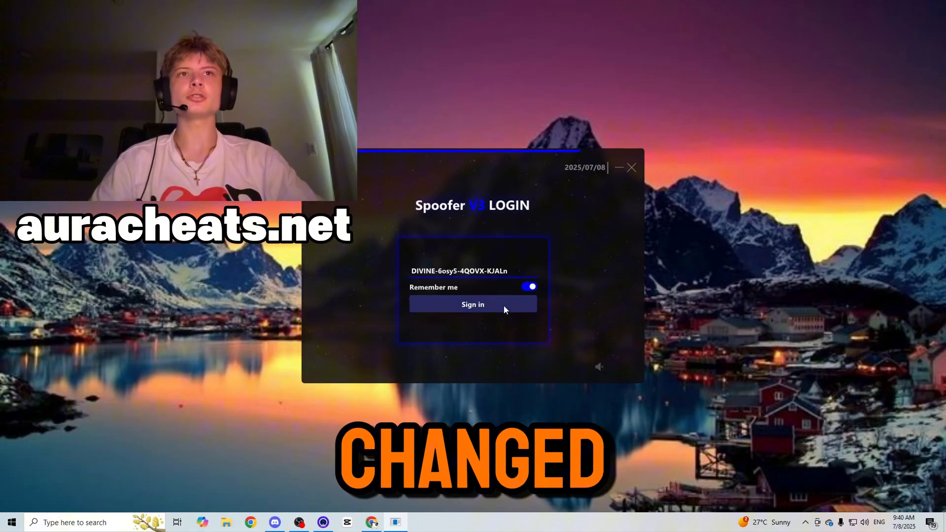
{"action": "left_click", "coordinate": [472, 305]}
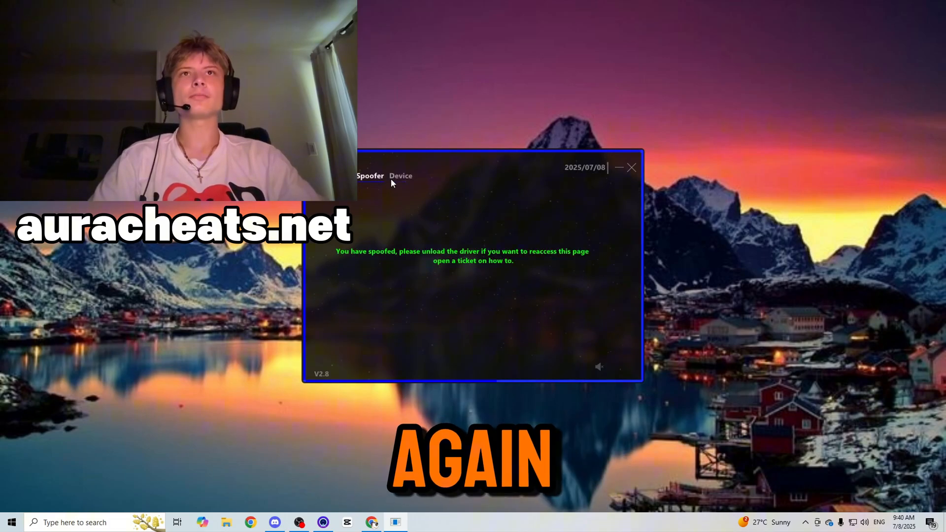
{"action": "left_click", "coordinate": [401, 175]}
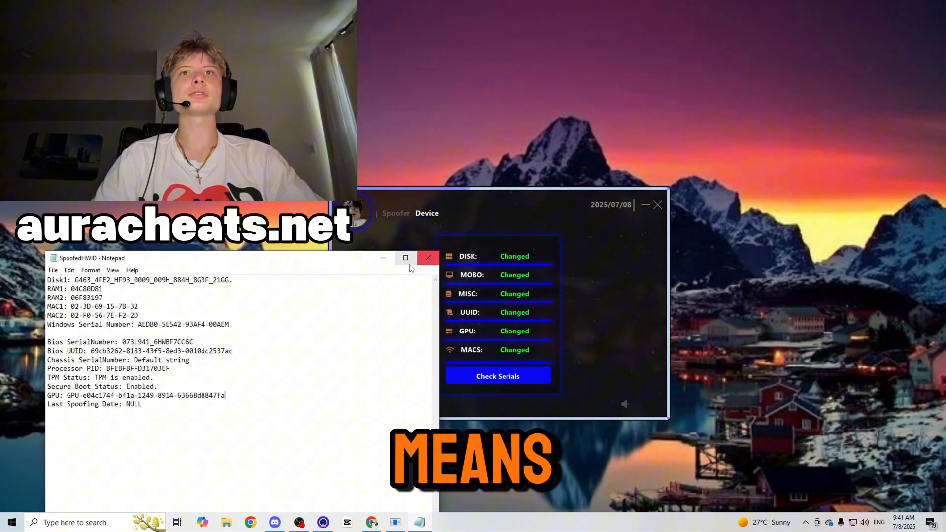
{"action": "left_click", "coordinate": [428, 258]}
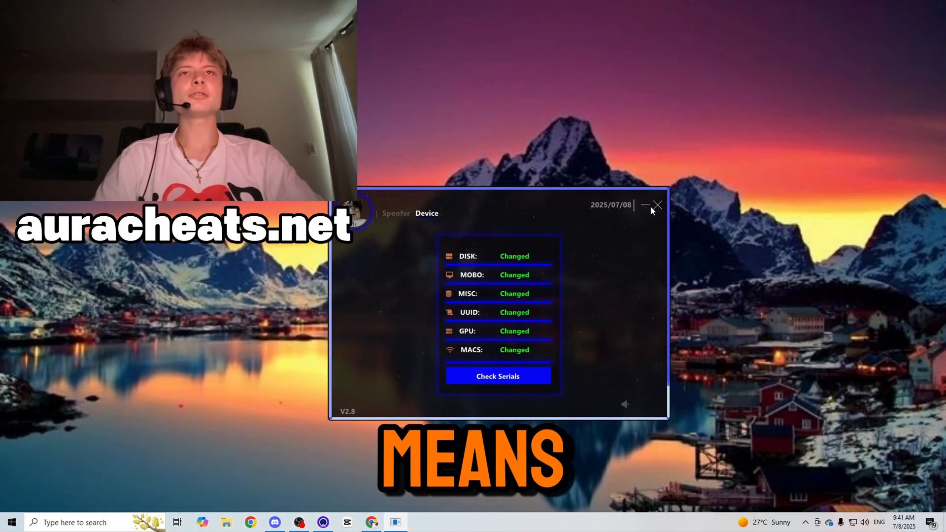
- Close the spoofer and highlight customer review text in the Discord vouches channel
{"action": "left_click", "coordinate": [657, 205]}
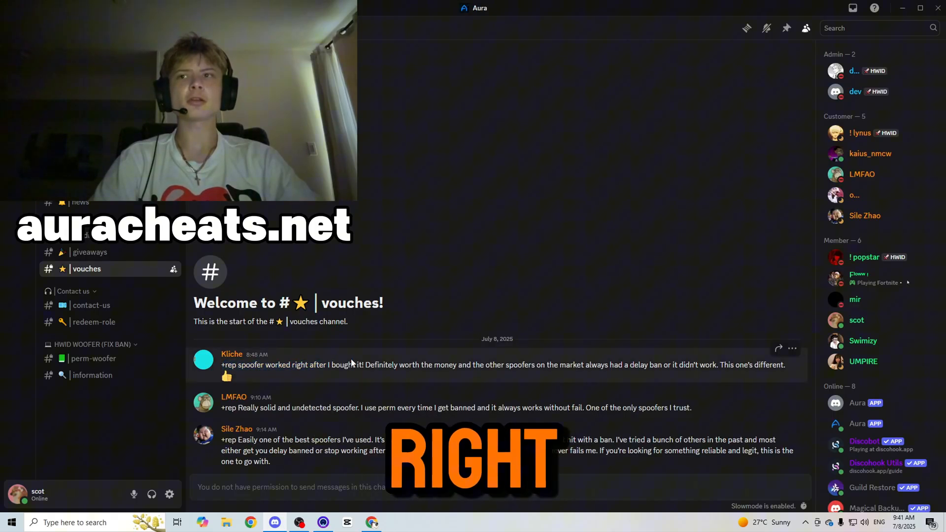
{"action": "left_click_drag", "start_coordinate": [221, 364], "coordinate": [435, 364]}
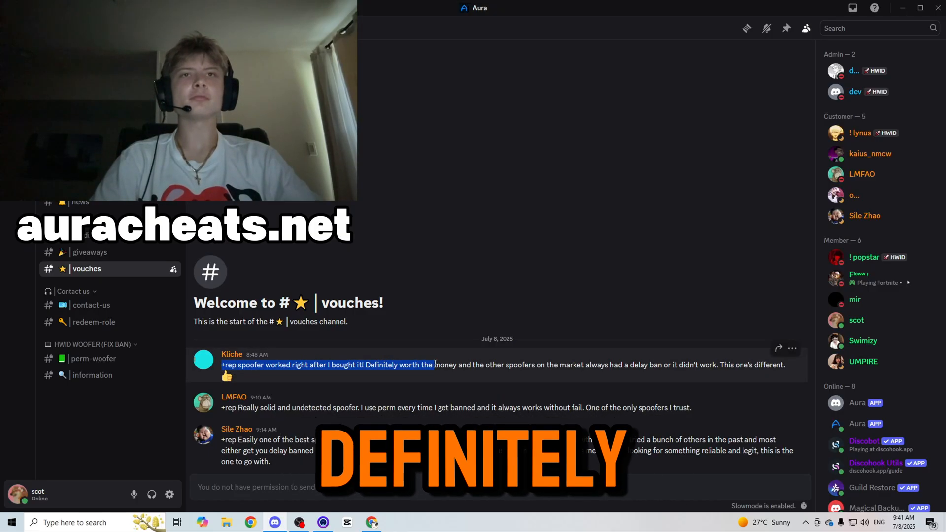
{"action": "left_click_drag", "start_coordinate": [431, 365], "coordinate": [608, 365]}
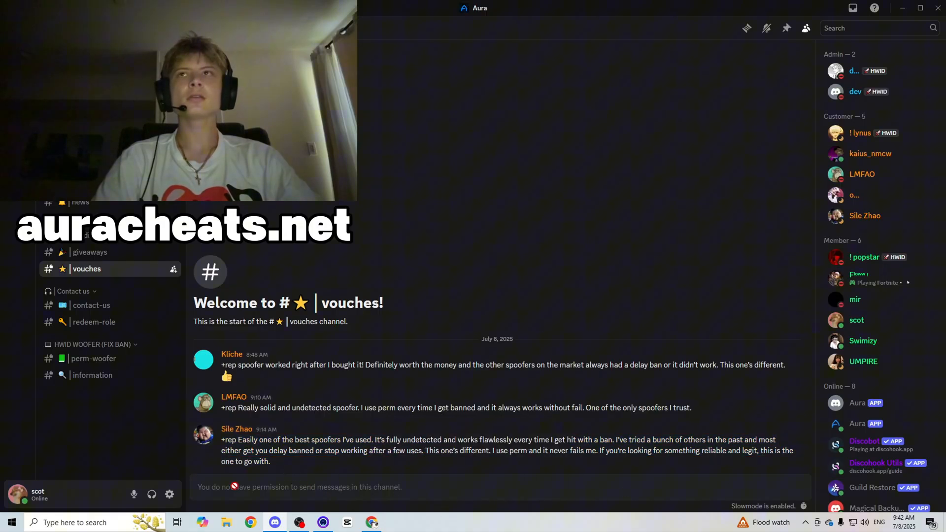
{"action": "left_click_drag", "start_coordinate": [222, 365], "coordinate": [270, 461]}
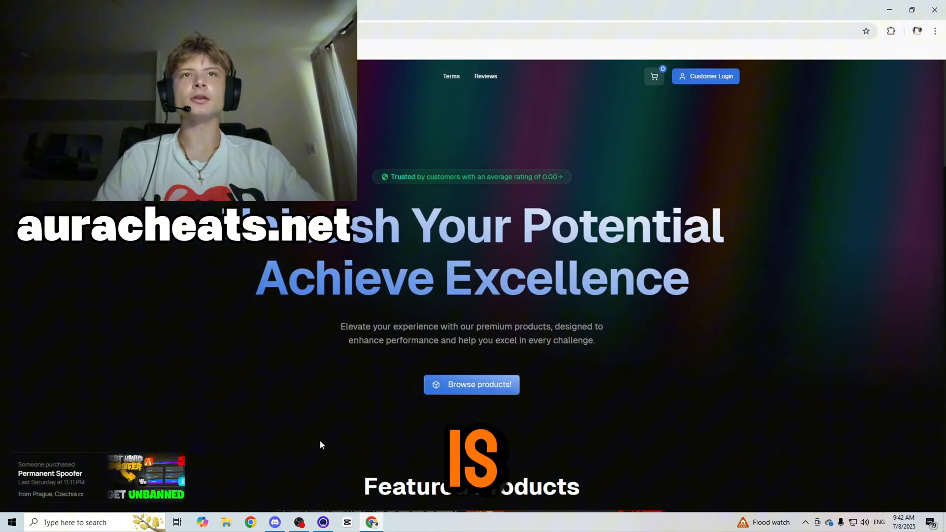
- Browse the store's Best Seller Products, close the browser and bring up the recording software
{"action": "scroll", "scroll_direction": "down", "scroll_amount": 3}
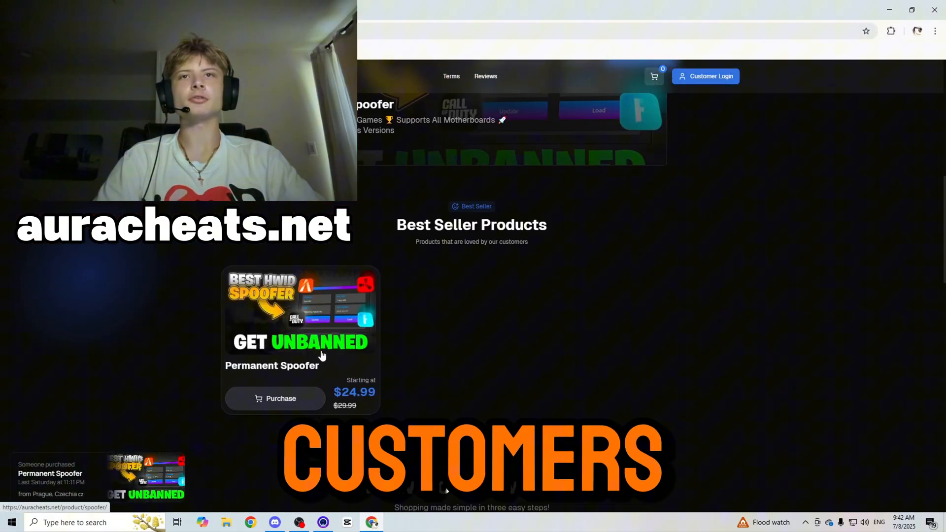
{"action": "left_click", "coordinate": [275, 399]}
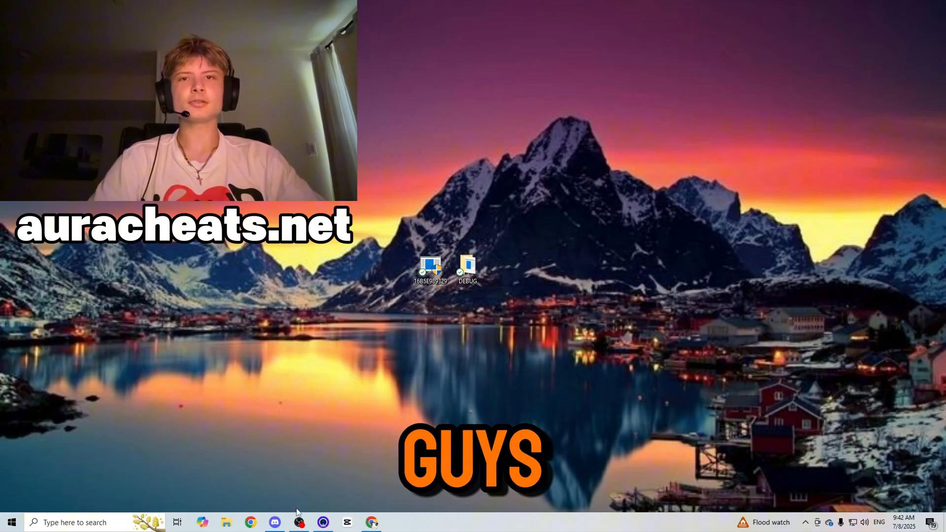
{"action": "left_click", "coordinate": [298, 523]}
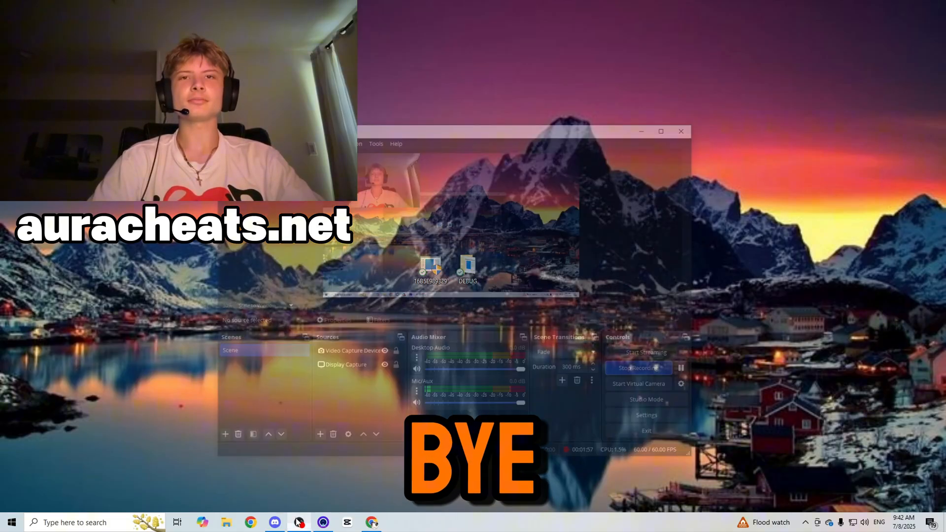